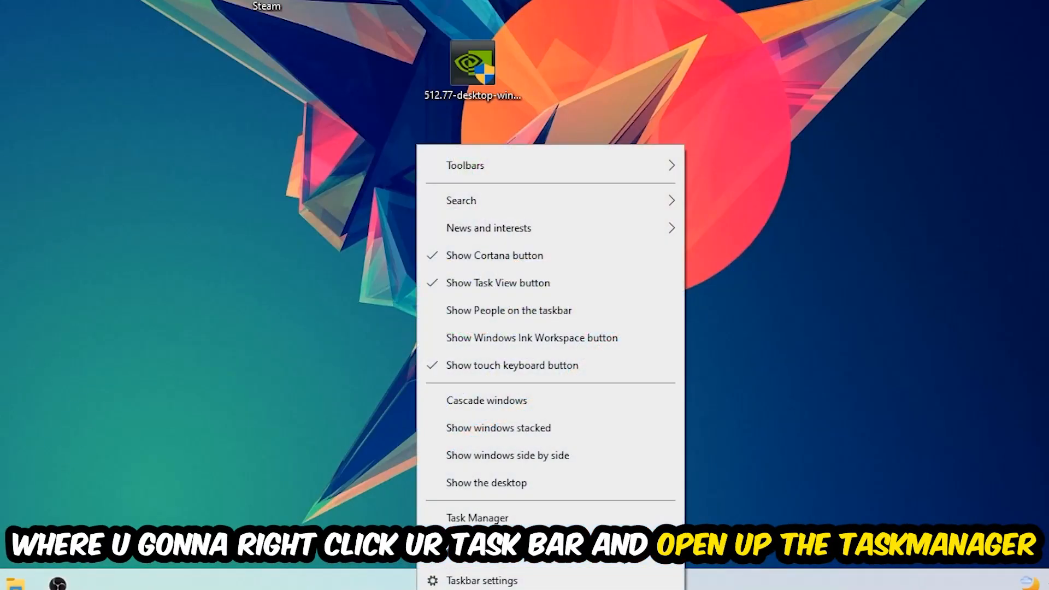
Step: Launch Task Manager from the taskbar's right-click menu
{"action": "left_click", "coordinate": [477, 518]}
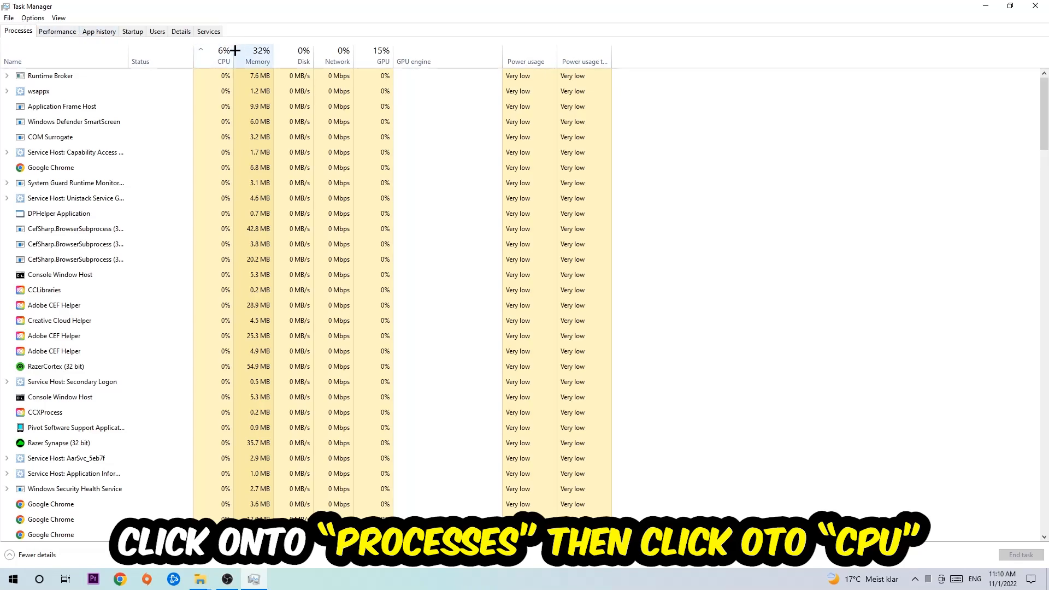
Step: Sort the Task Manager processes by CPU and bring up a heavy process's actions
{"action": "left_click", "coordinate": [223, 54]}
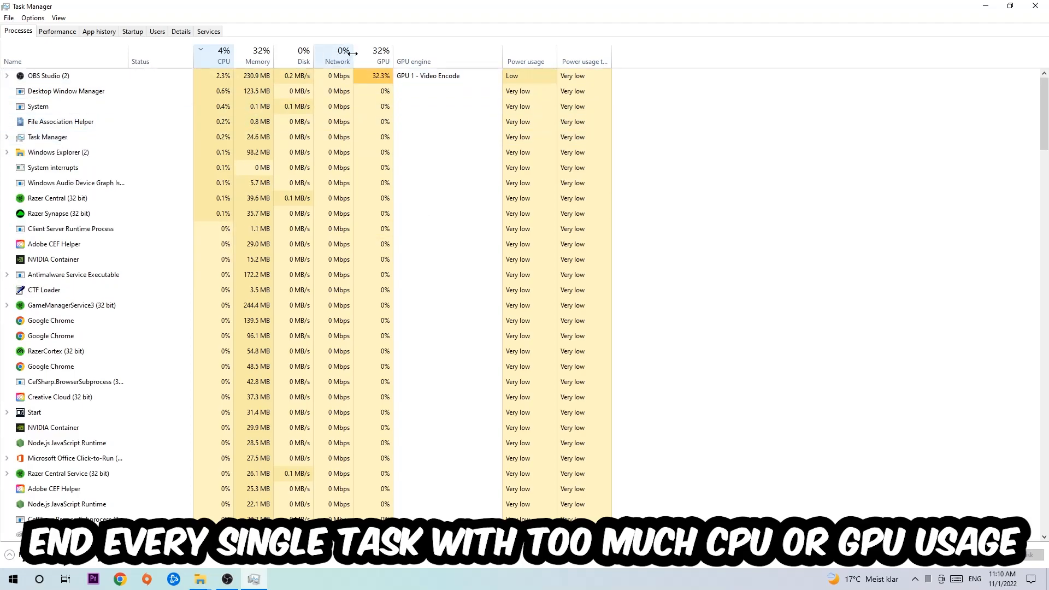
{"action": "right_click", "coordinate": [48, 75]}
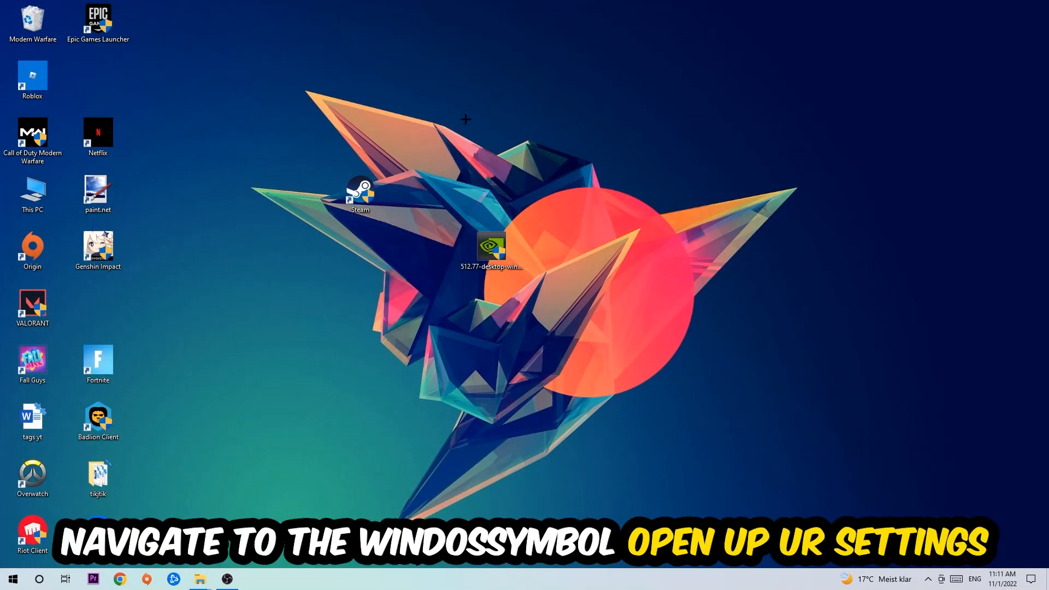
Step: Open Windows Settings from the Start menu
{"action": "left_click", "coordinate": [12, 579]}
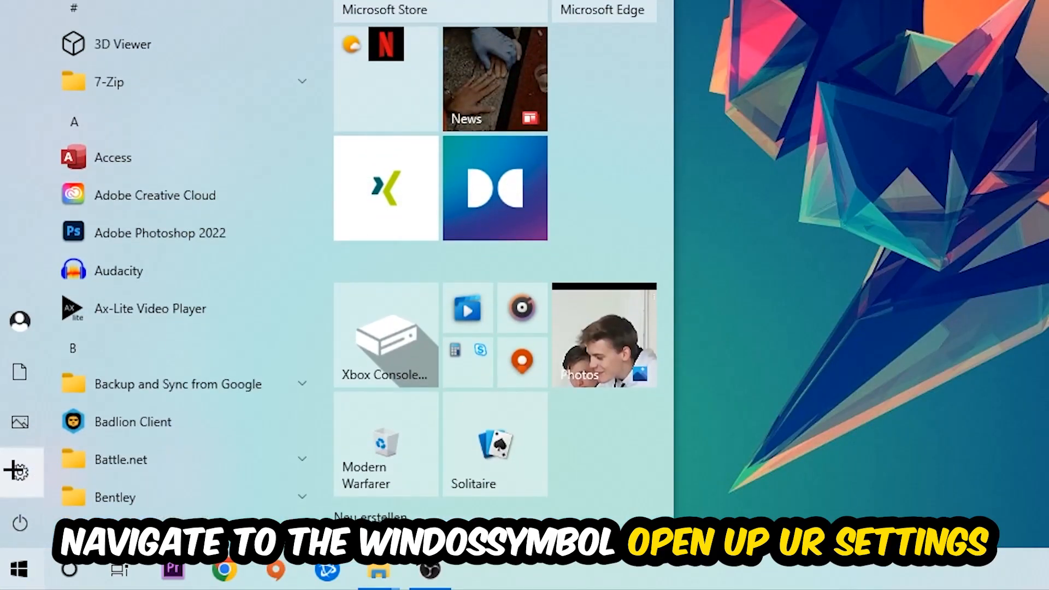
{"action": "left_click", "coordinate": [20, 473]}
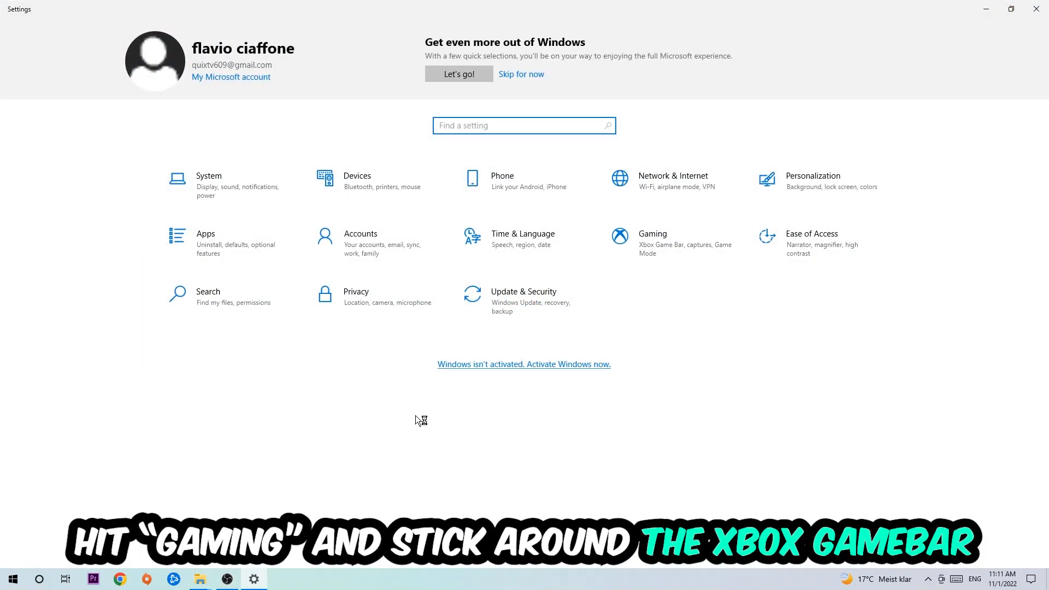
Step: Confirm Xbox Game Bar is off in Gaming, then view the Captures page
{"action": "left_click", "coordinate": [651, 233]}
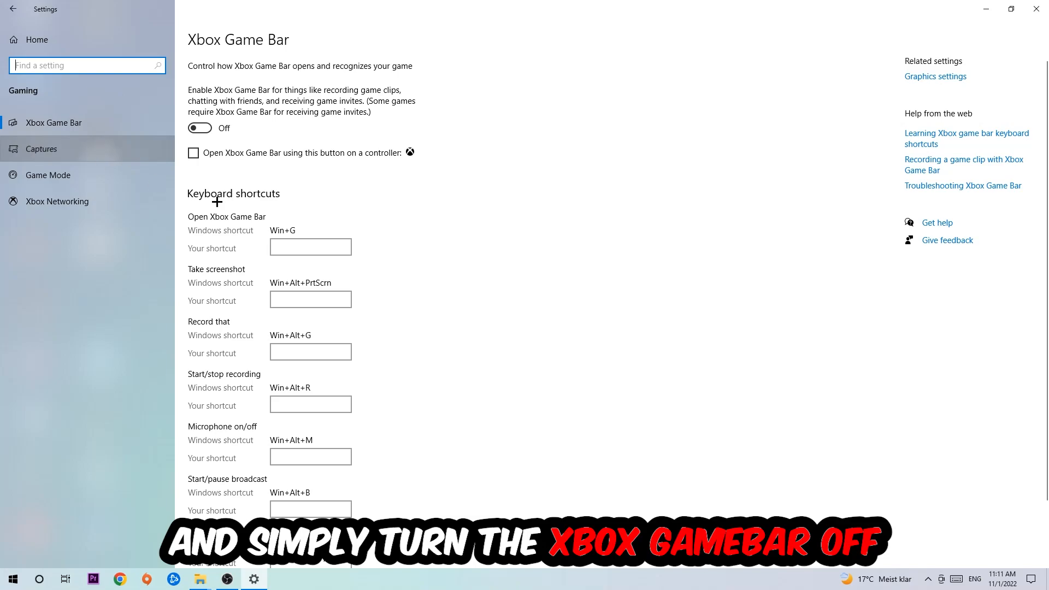
{"action": "left_click", "coordinate": [41, 149]}
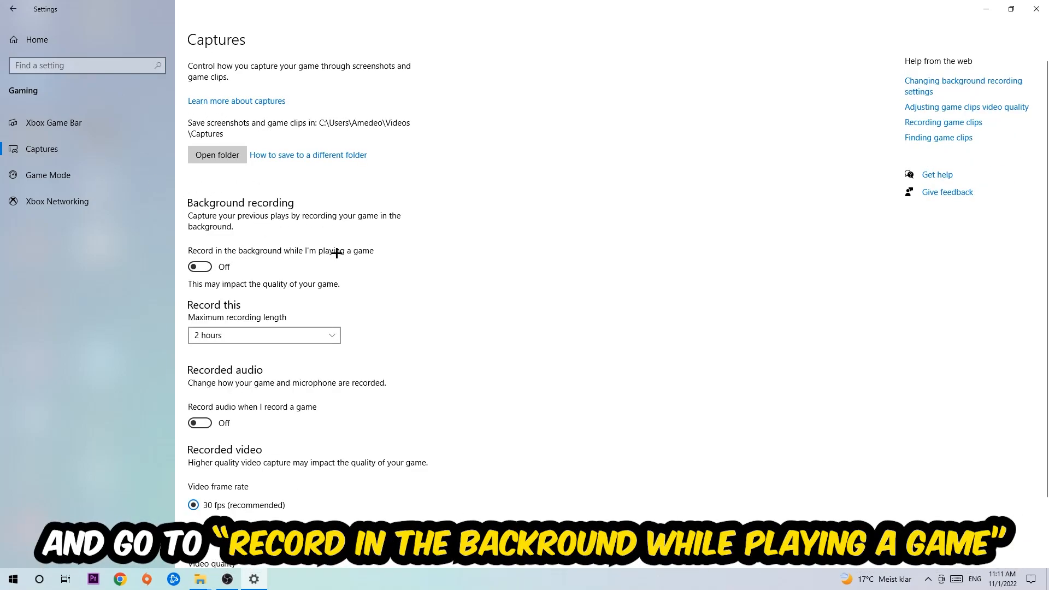
Step: Leave background recording off and return to the Settings home page
{"action": "left_click", "coordinate": [47, 175]}
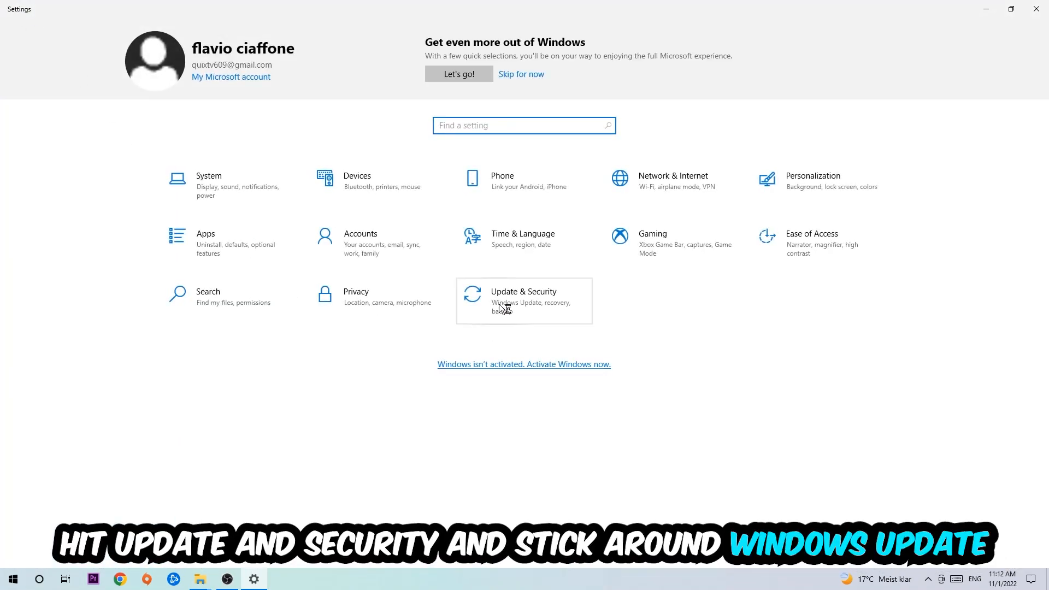
{"action": "left_click", "coordinate": [523, 297]}
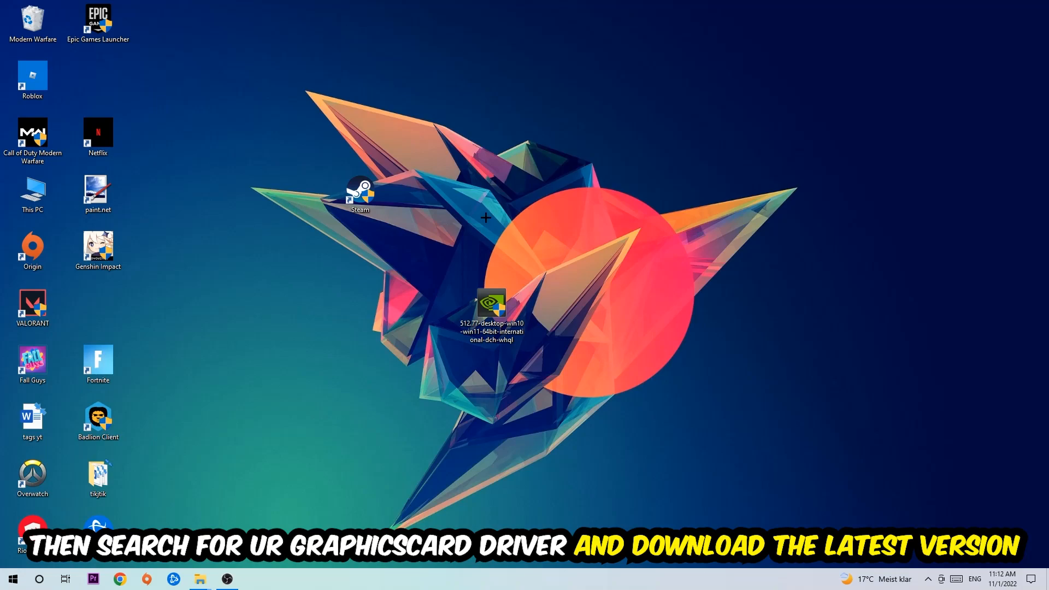
{"action": "mouse_move", "coordinate": [405, 197]}
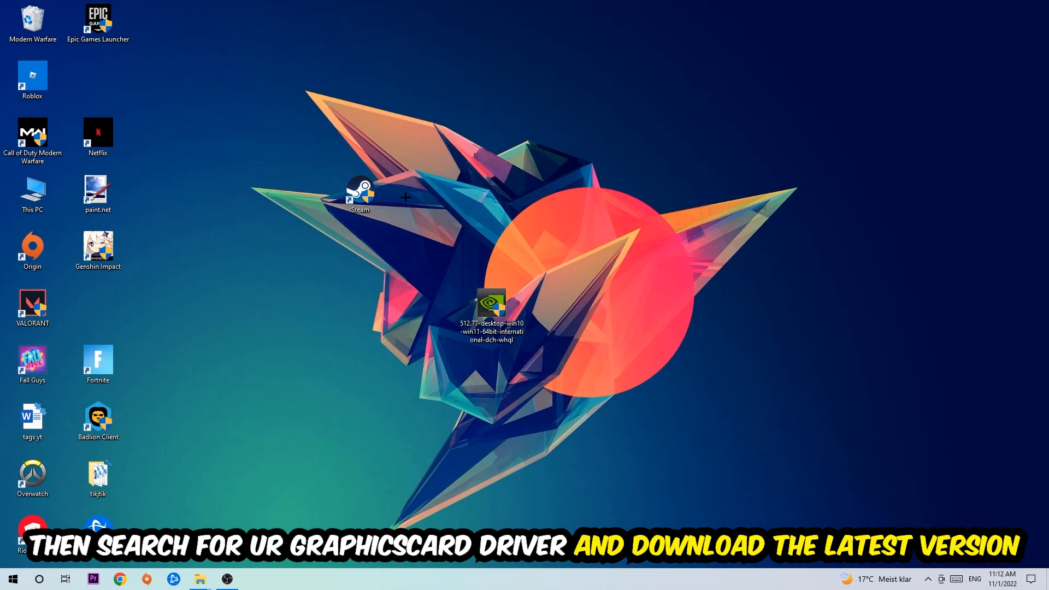
{"action": "mouse_move", "coordinate": [413, 192]}
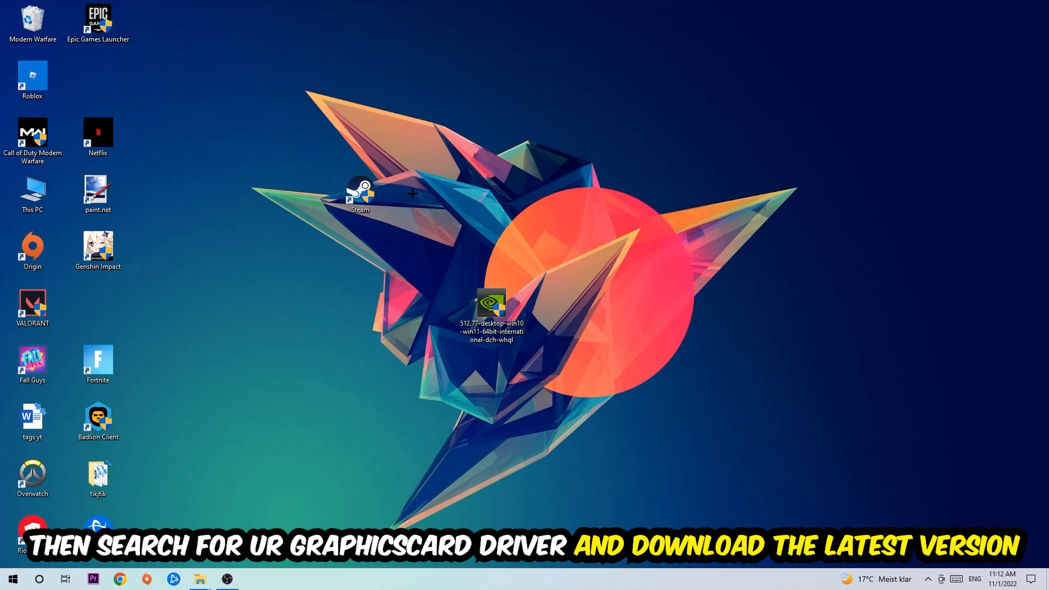